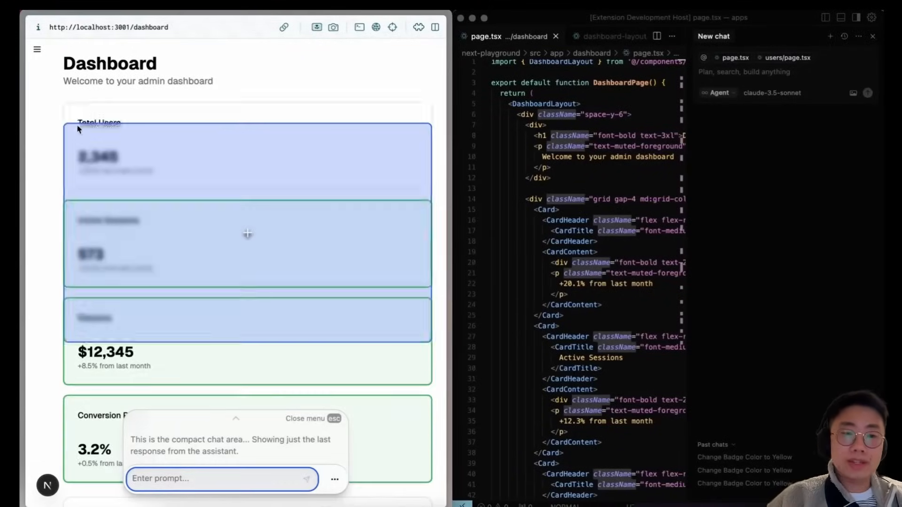
Send the agent the request 'Turn them into accordions' for the selected dashboard cards.
{"action": "type", "text": "Turn them into accordions"}
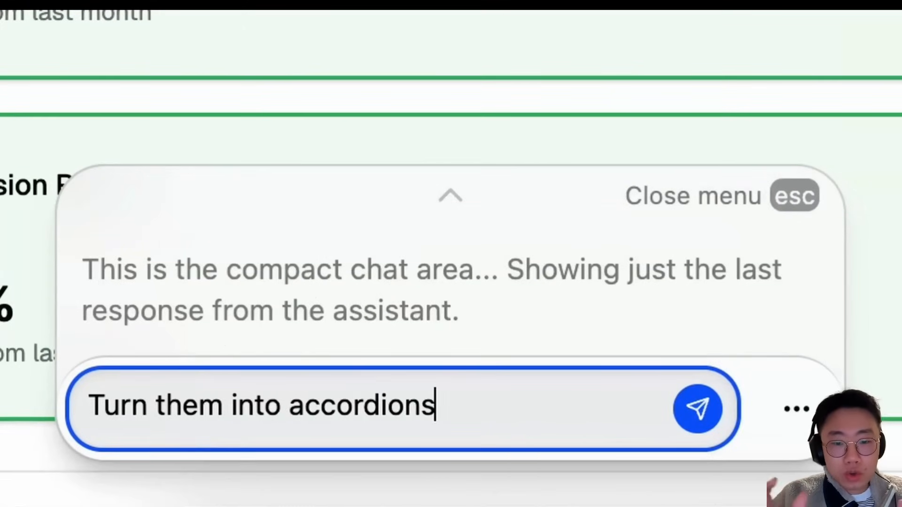
{"action": "left_click", "coordinate": [698, 409]}
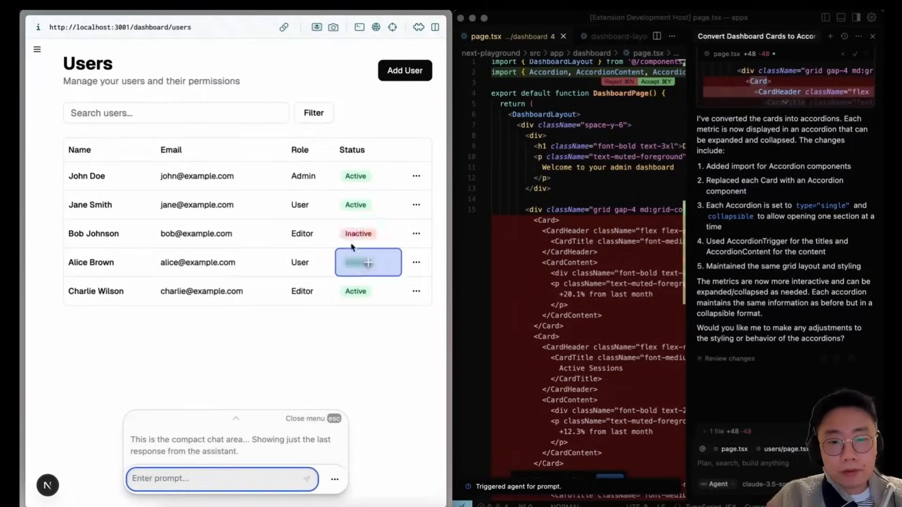
Send the agent the request 'Make this yellow' for the selected status badge.
{"action": "type", "text": "Make this yellow"}
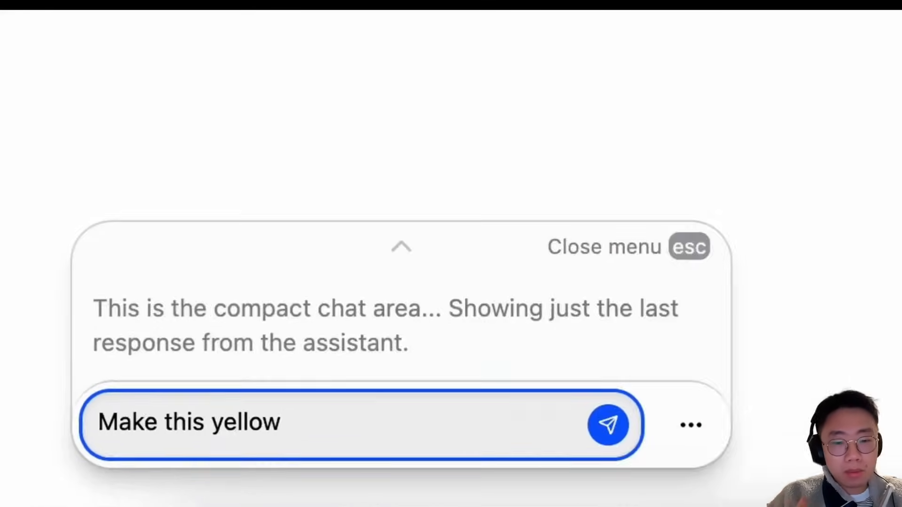
{"action": "left_click", "coordinate": [608, 425]}
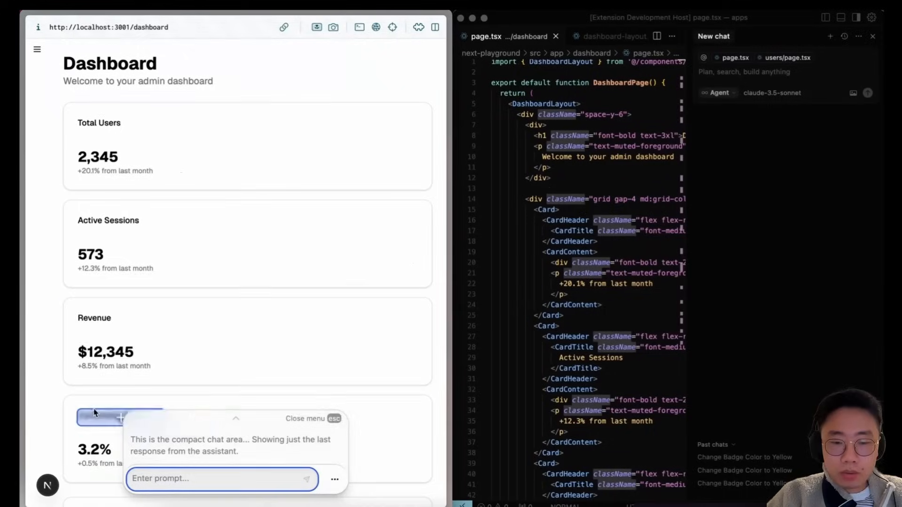
{"action": "type", "text": "Turn"}
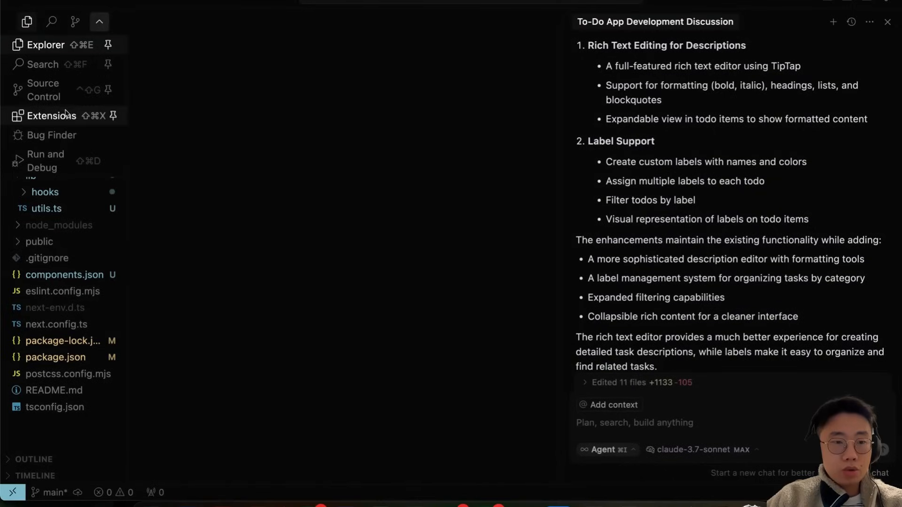
Show the installed stagewise extension's details and Features in the Extensions view.
{"action": "left_click", "coordinate": [51, 116]}
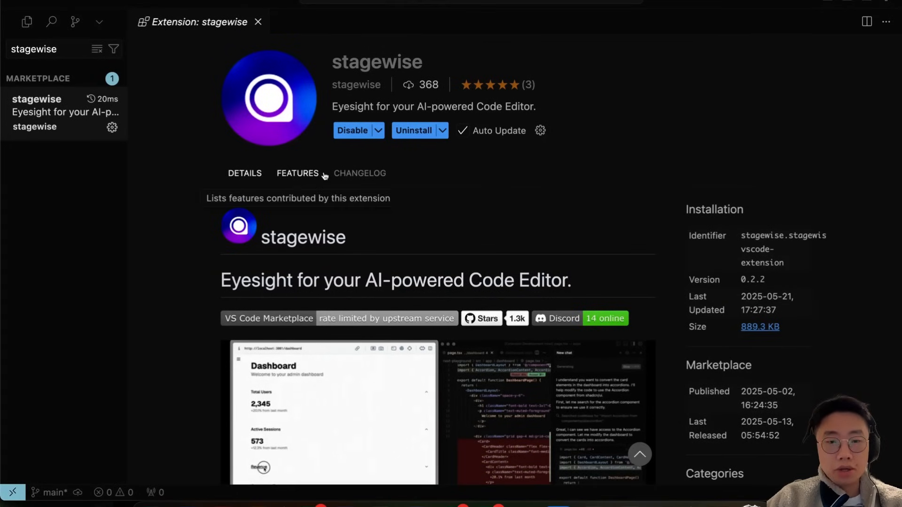
{"action": "left_click", "coordinate": [26, 21]}
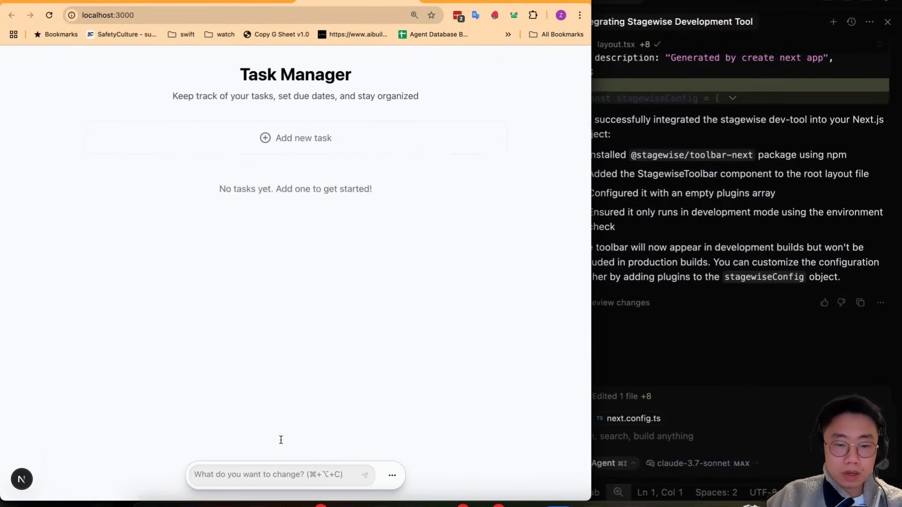
Send the Stagewise request 'Make all buttons' border radios larger' to Cursor's agent.
{"action": "left_click", "coordinate": [279, 474]}
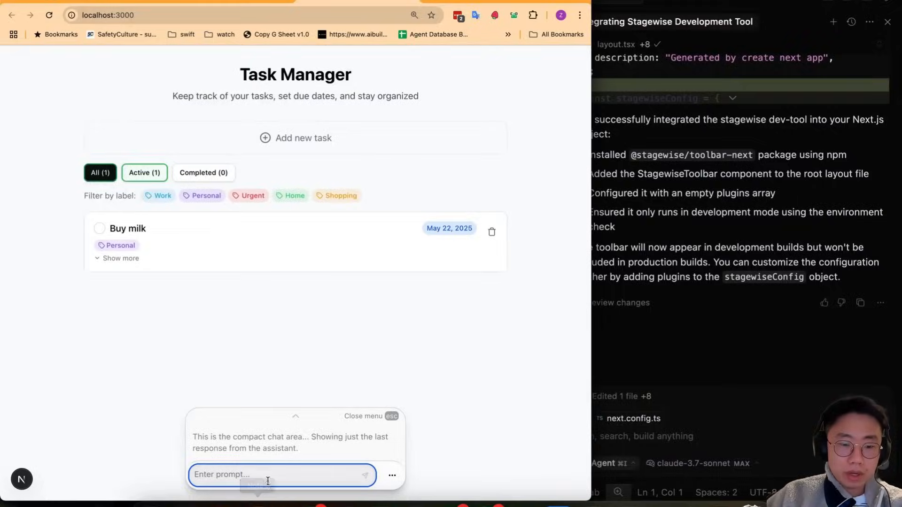
{"action": "type", "text": "Make all buttons' border radios larger"}
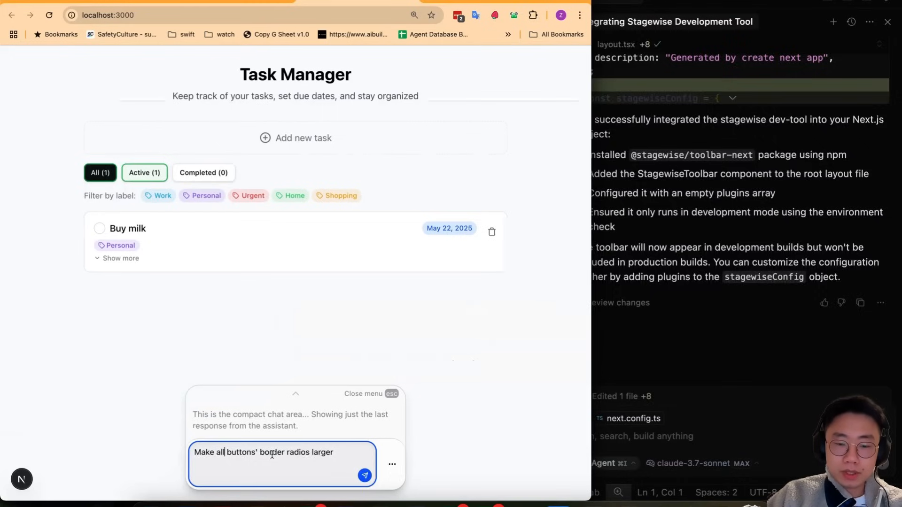
{"action": "left_click", "coordinate": [364, 476]}
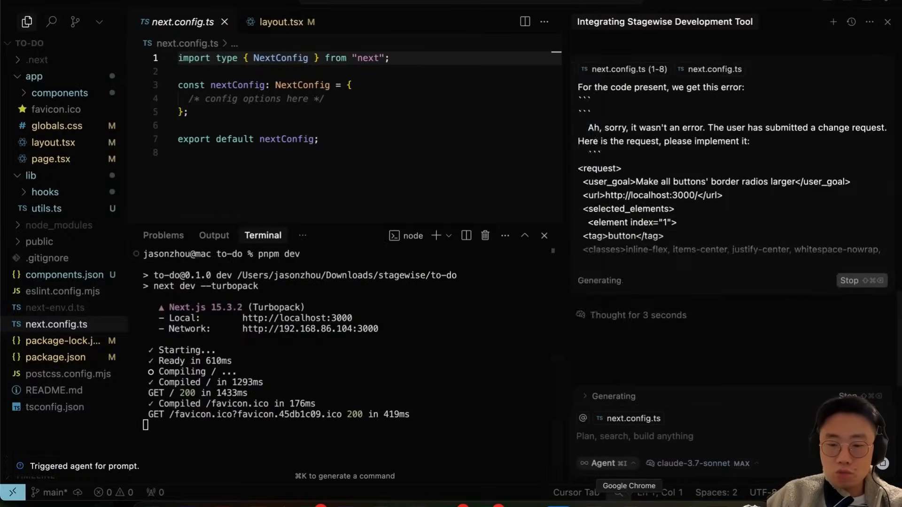
Let the agent change button.tsx from rounded-lg to rounded-full and review the result.
{"action": "left_click", "coordinate": [629, 486]}
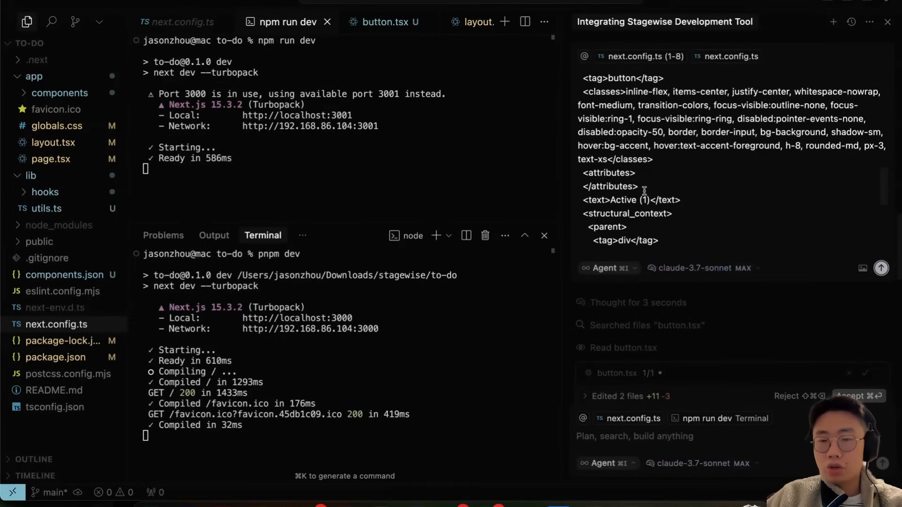
{"action": "scroll", "scroll_direction": "down", "scroll_amount": 3}
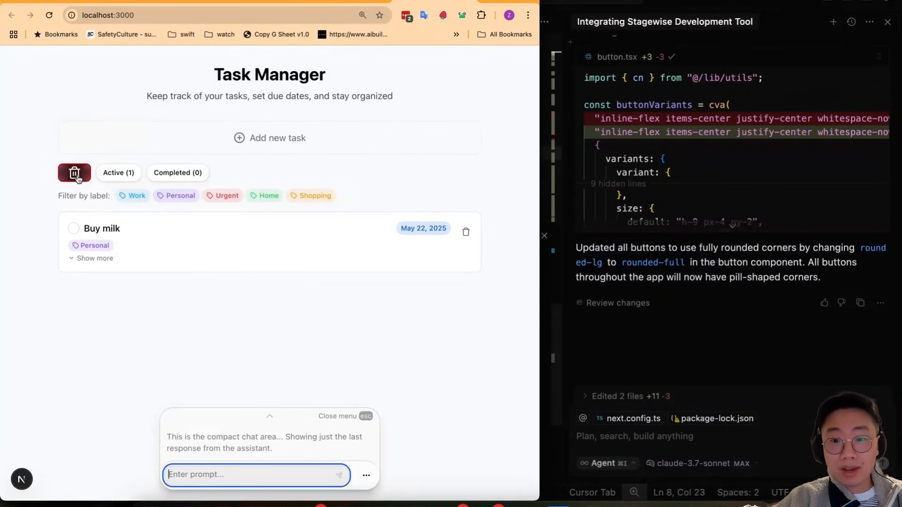
Remove the old All and Completed filter-button selections from the Stagewise picker.
{"action": "left_click", "coordinate": [73, 173]}
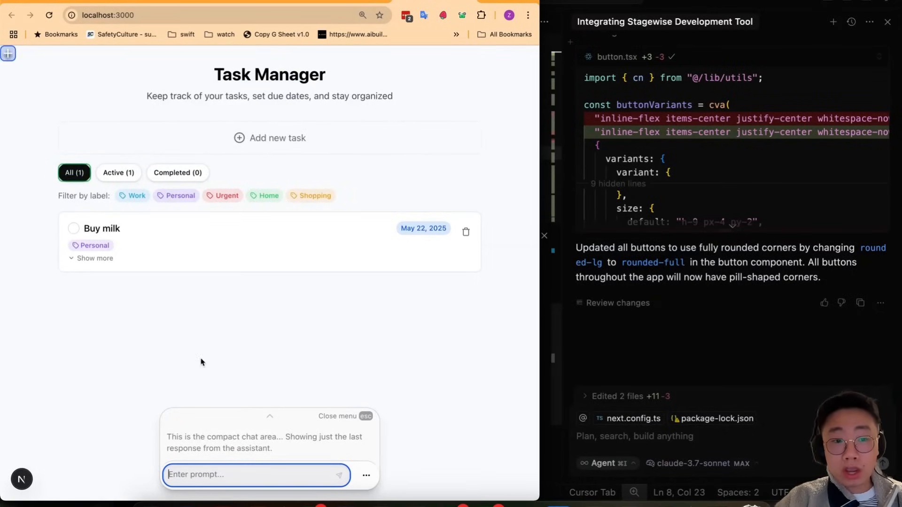
{"action": "mouse_move", "coordinate": [177, 173]}
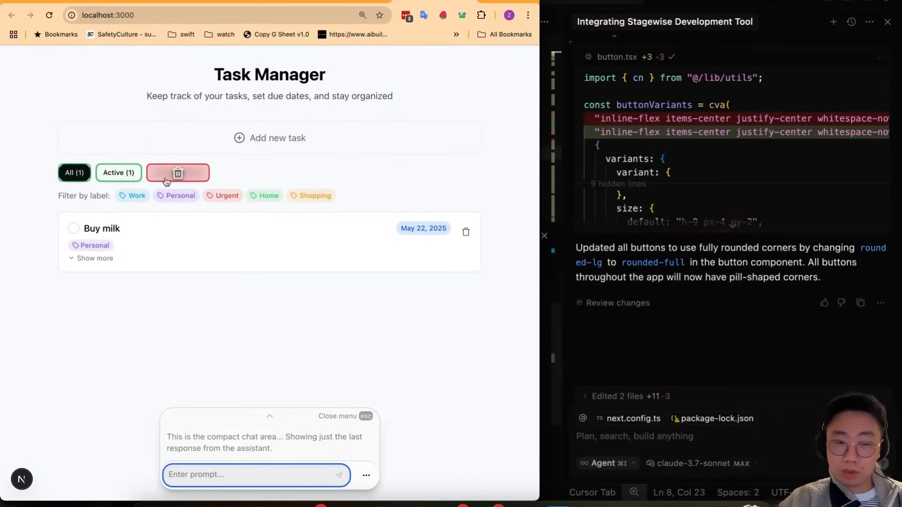
{"action": "left_click", "coordinate": [178, 173]}
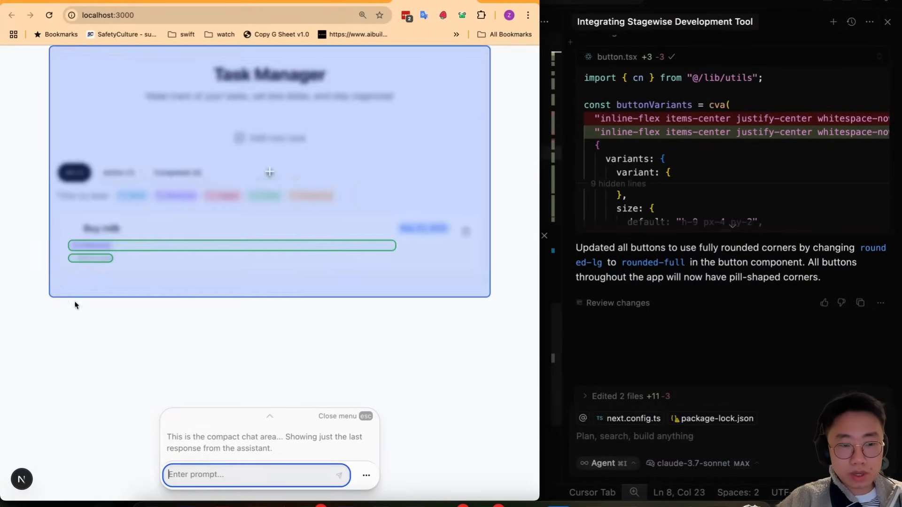
Send a request that the tags and Show more button sit inline on the same row.
{"action": "type", "text": "i want to make sure the tags & show more button are inline on the same row, where tag on the far left, and show more button"}
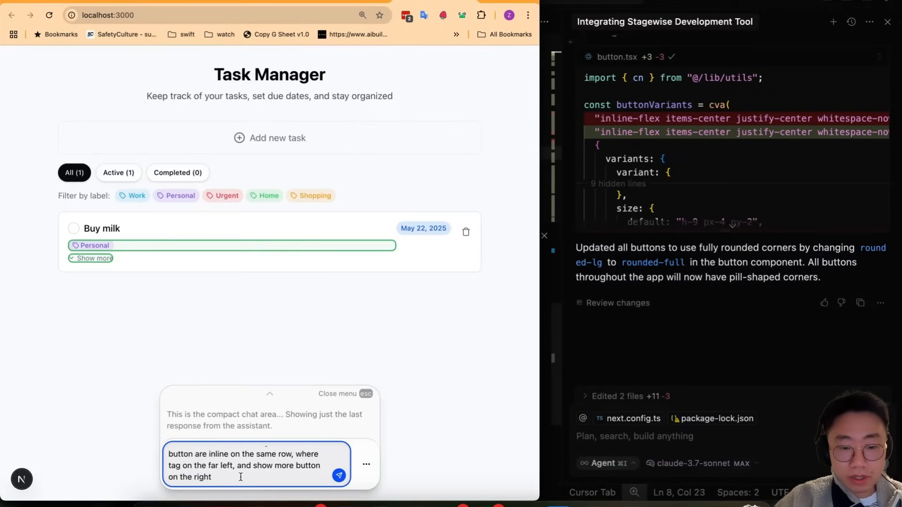
{"action": "left_click", "coordinate": [339, 475]}
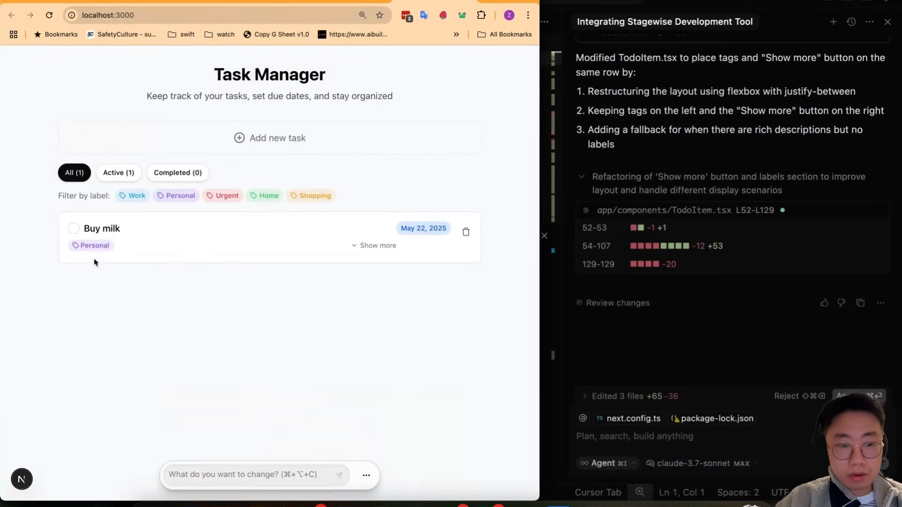
{"action": "mouse_move", "coordinate": [328, 281]}
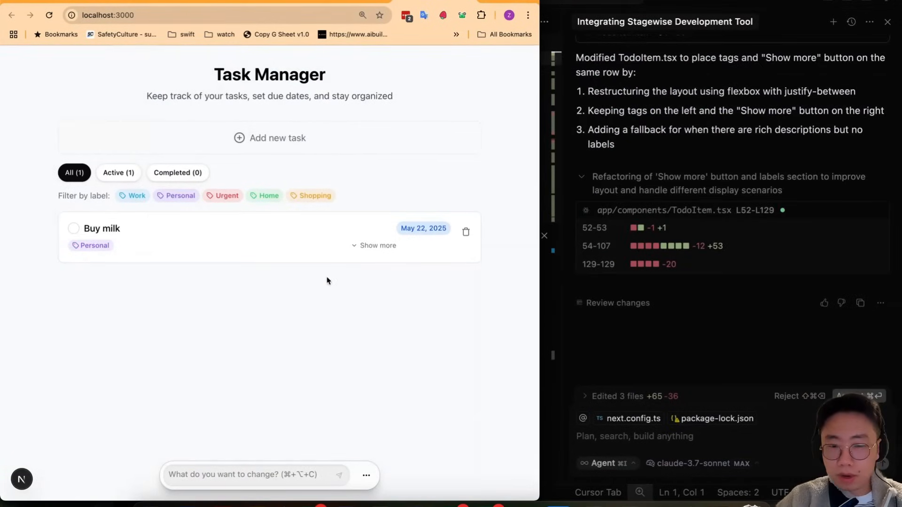
{"action": "mouse_move", "coordinate": [436, 249]}
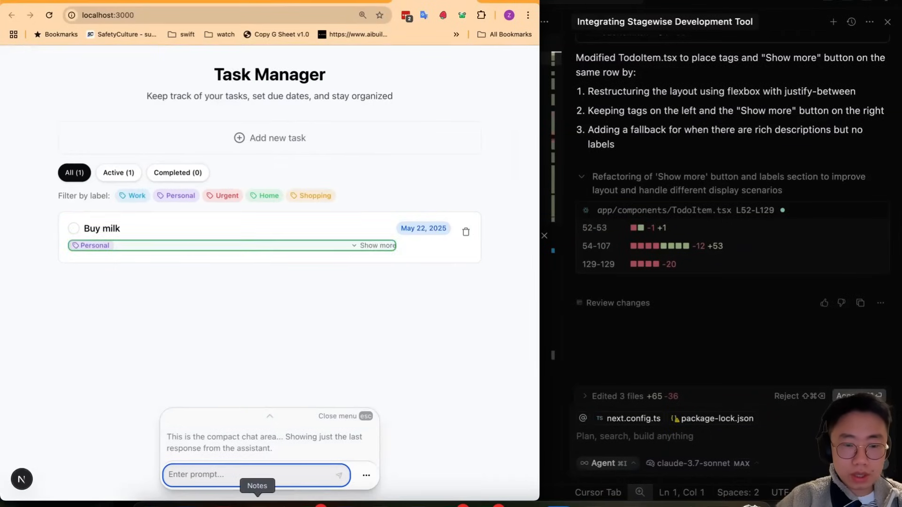
{"action": "mouse_move", "coordinate": [247, 479]}
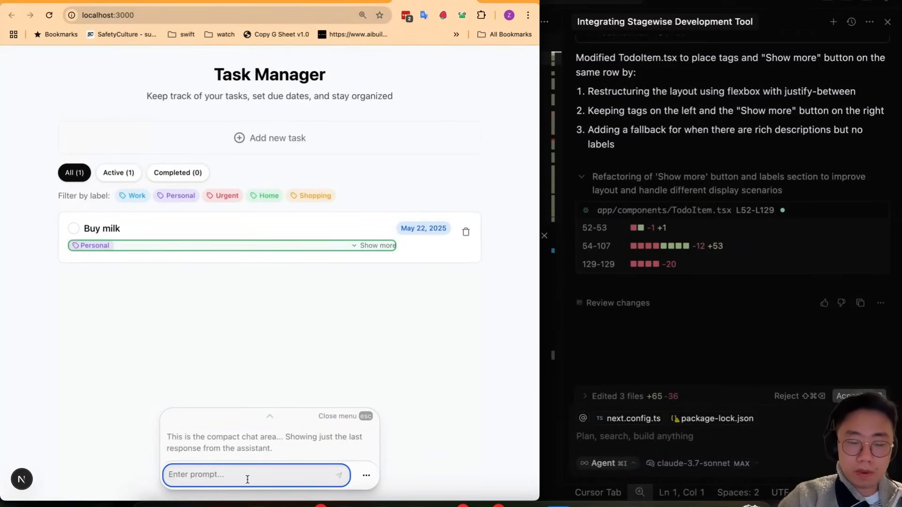
Draft 'This width should be 100%, so show more buttons like right side floating' without sending.
{"action": "type", "text": "This"}
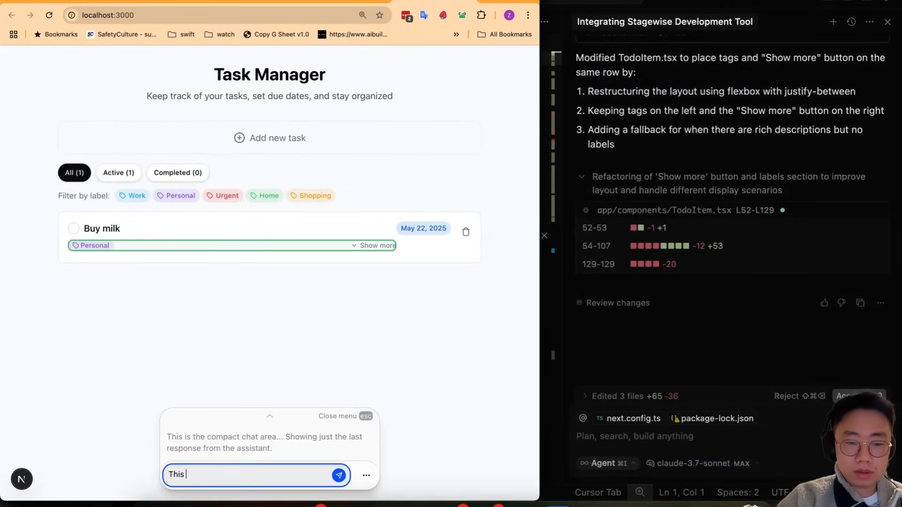
{"action": "type", "text": "width should be"}
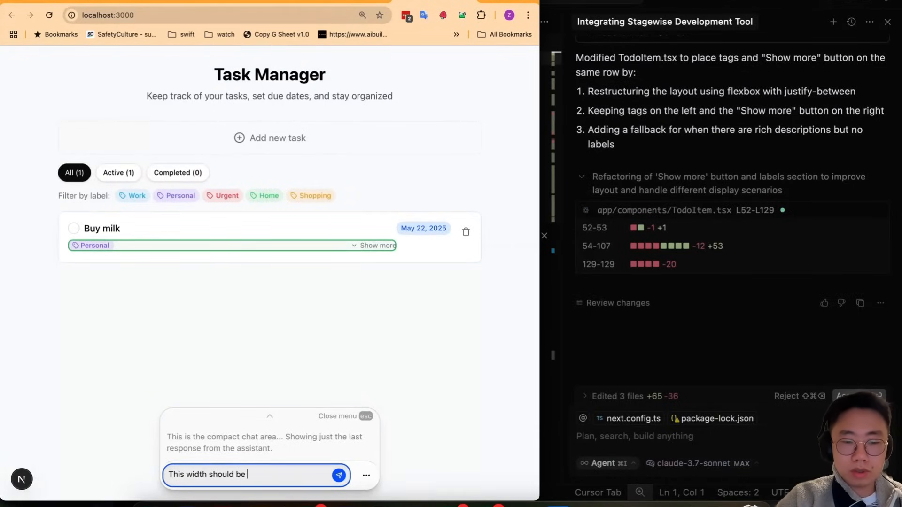
{"action": "type", "text": "100%"}
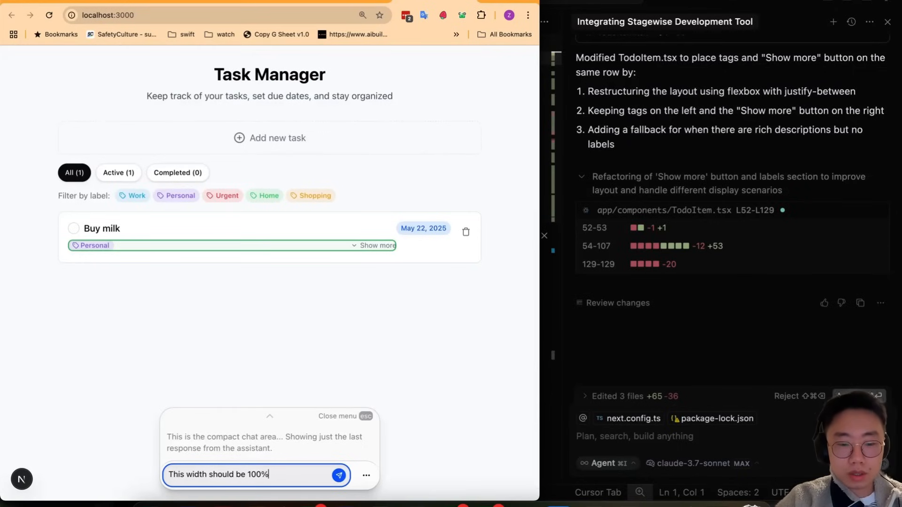
{"action": "type", "text": ", so show more buttons like right side floating"}
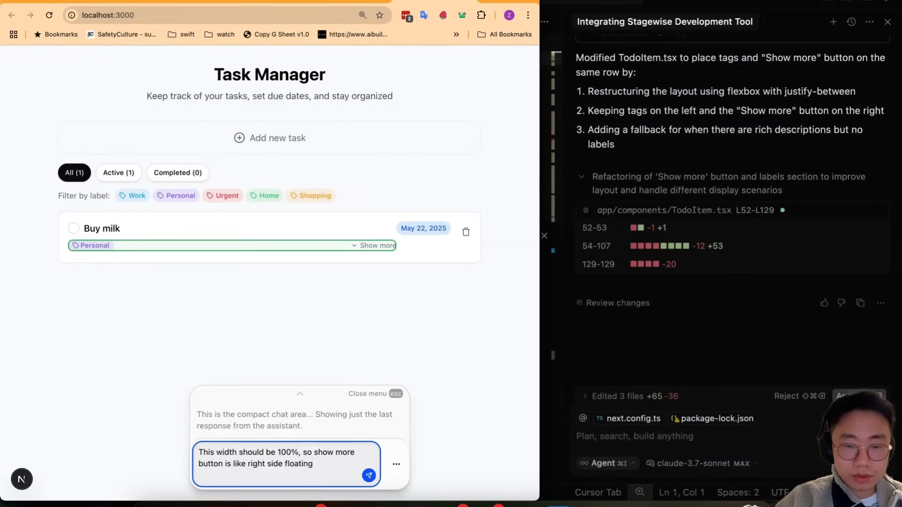
Submit the request so the agent right-aligns Show more beneath the date and trash icon.
{"action": "left_click", "coordinate": [368, 475]}
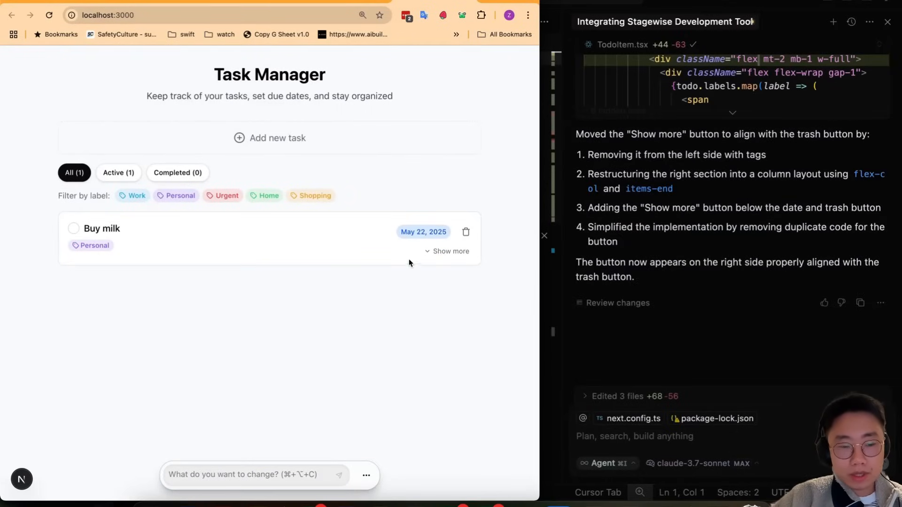
{"action": "mouse_move", "coordinate": [112, 256]}
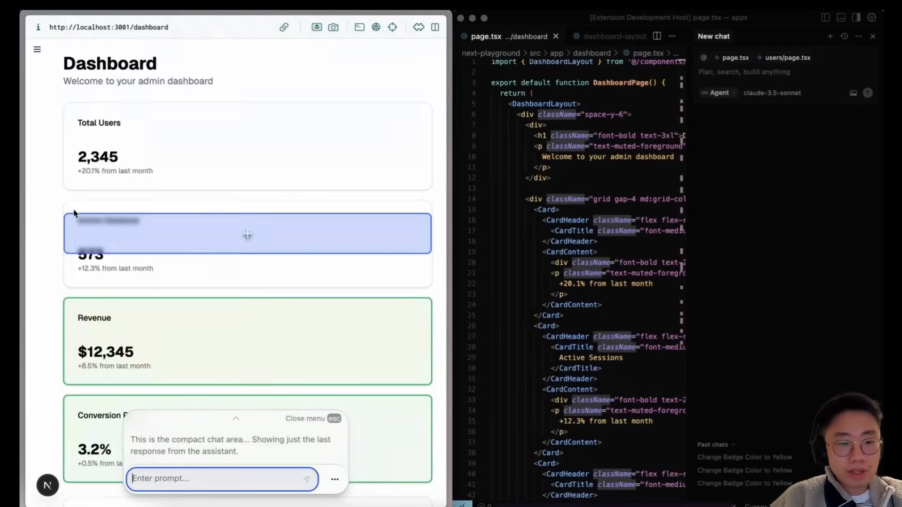
{"action": "type", "text": "Turn them into acco"}
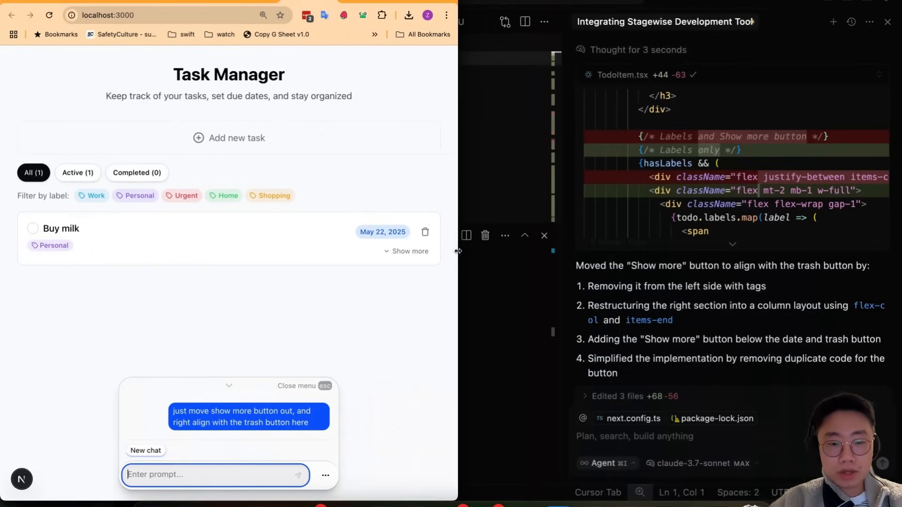
{"action": "mouse_move", "coordinate": [556, 329]}
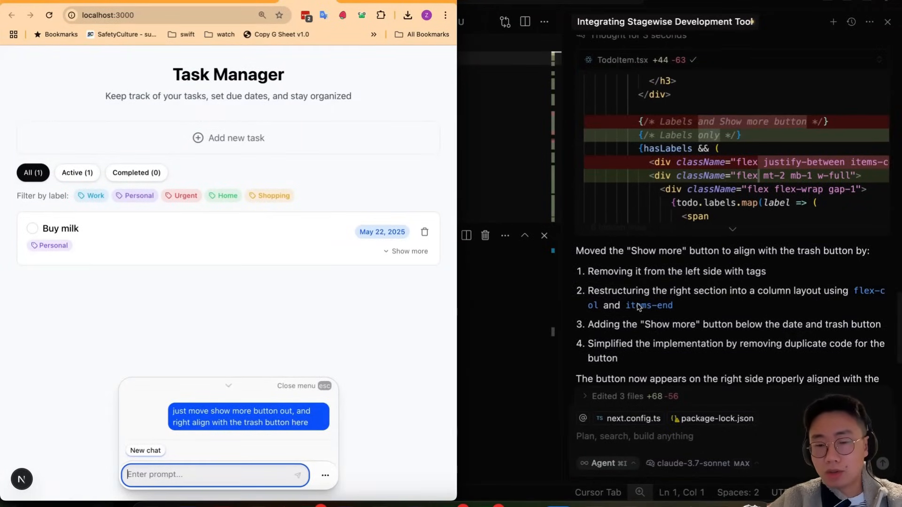
{"action": "scroll", "scroll_direction": "up", "scroll_amount": 3}
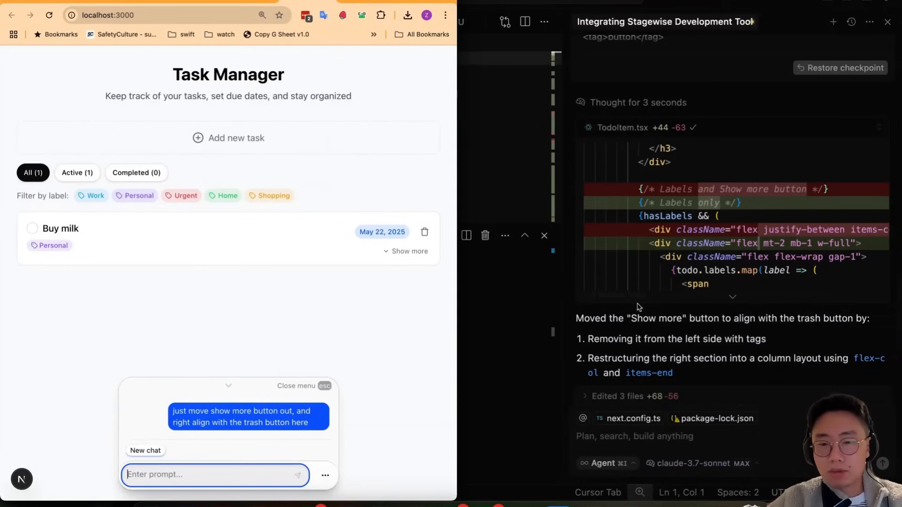
{"action": "mouse_move", "coordinate": [662, 292]}
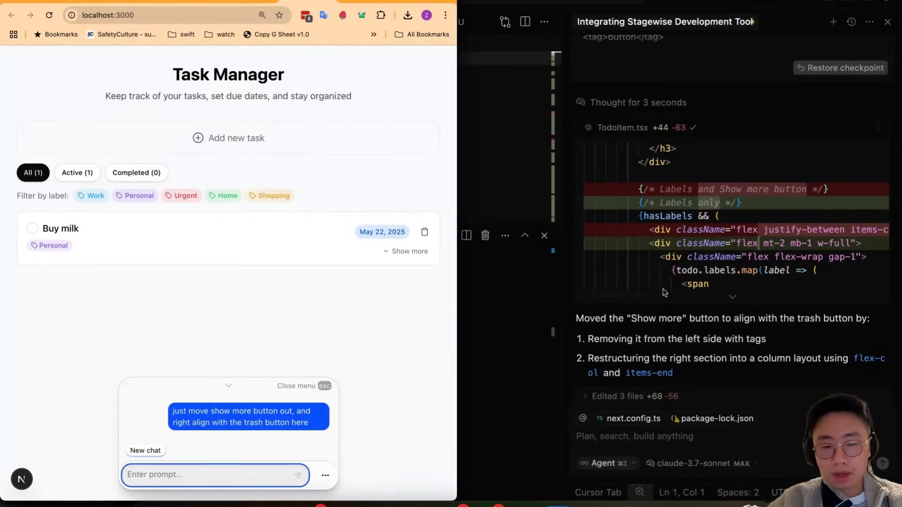
{"action": "mouse_move", "coordinate": [566, 344]}
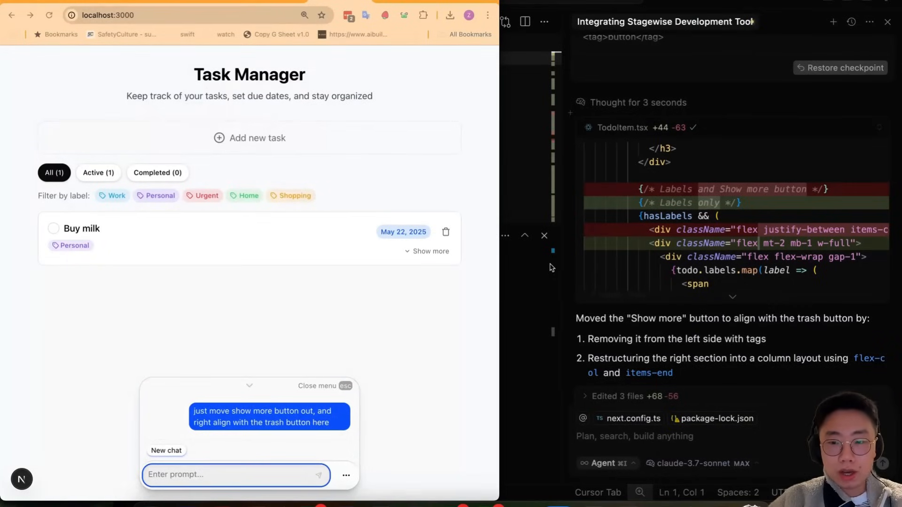
{"action": "mouse_move", "coordinate": [543, 265]}
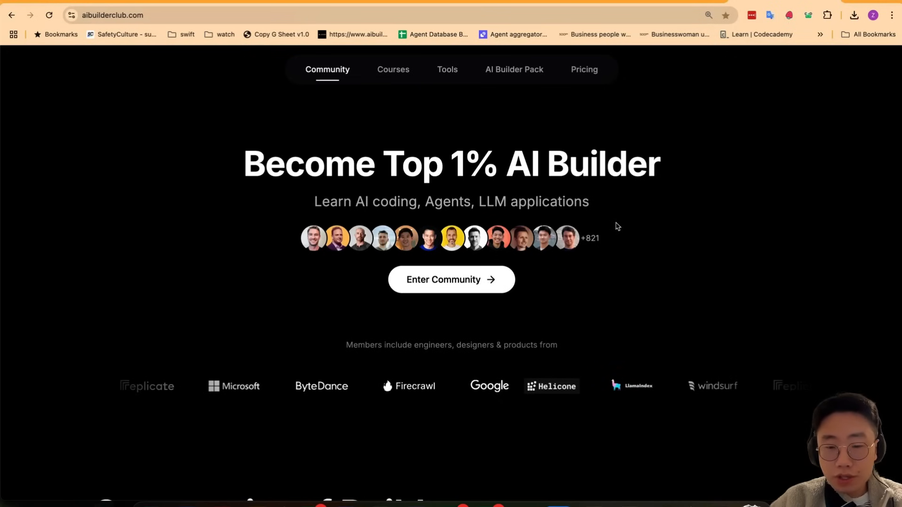
{"action": "left_click", "coordinate": [392, 69]}
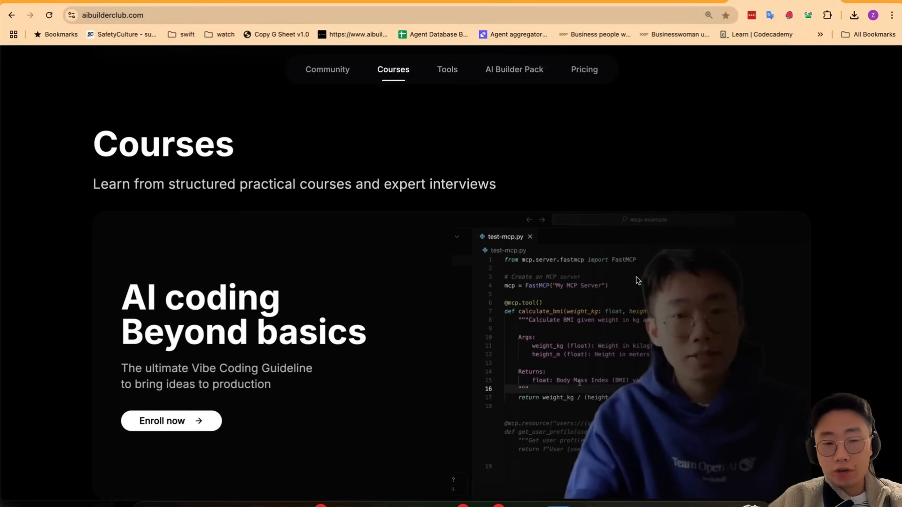
{"action": "scroll", "scroll_direction": "down", "scroll_amount": 3}
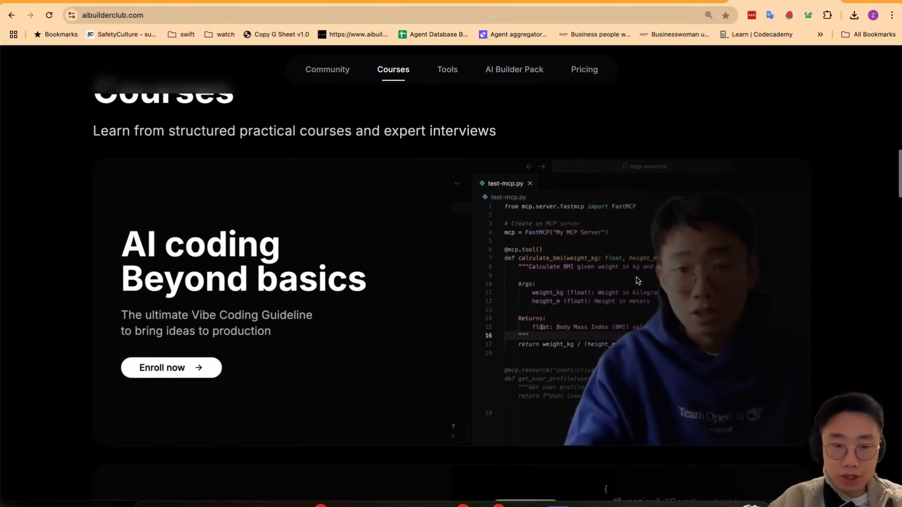
{"action": "scroll", "scroll_direction": "down", "scroll_amount": 3}
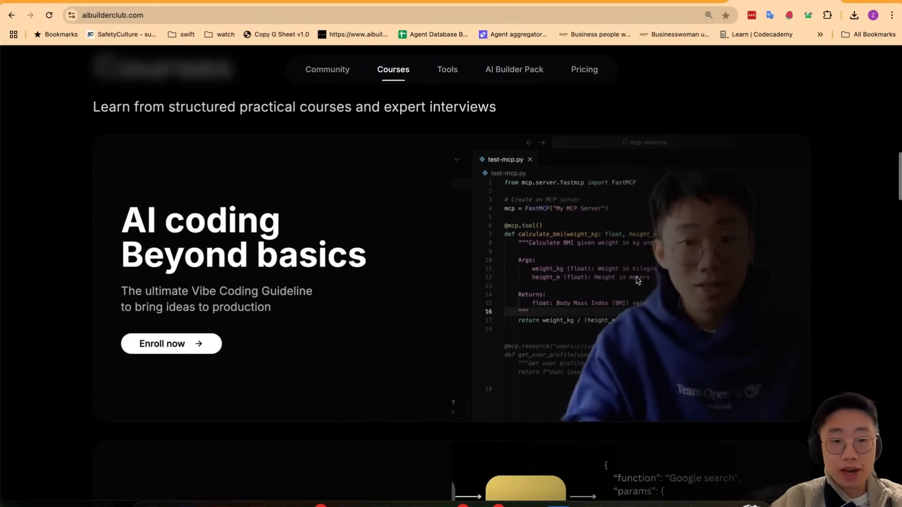
{"action": "scroll", "scroll_direction": "down", "scroll_amount": 3}
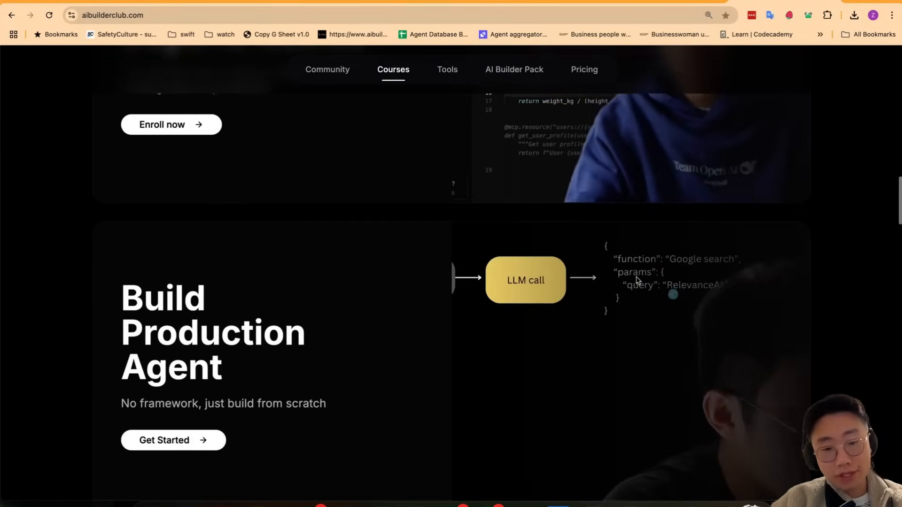
{"action": "left_click", "coordinate": [448, 68]}
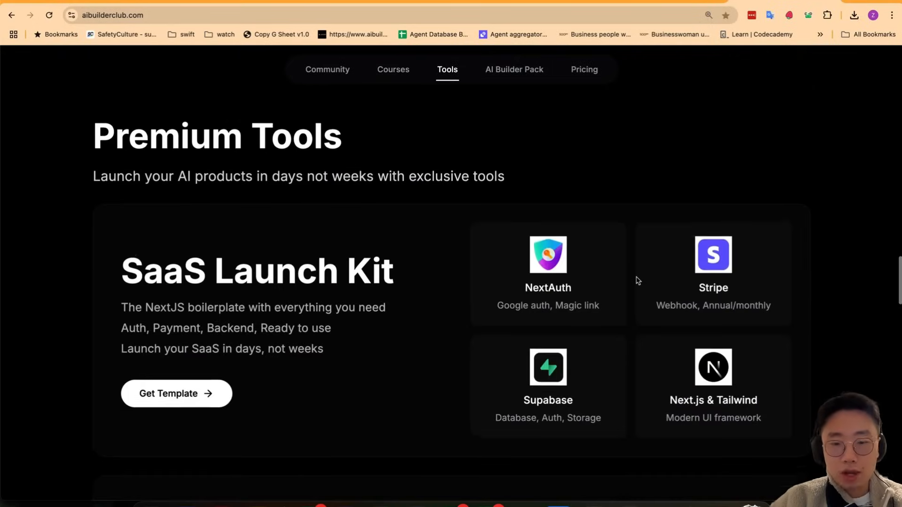
{"action": "scroll", "scroll_direction": "down", "scroll_amount": 3}
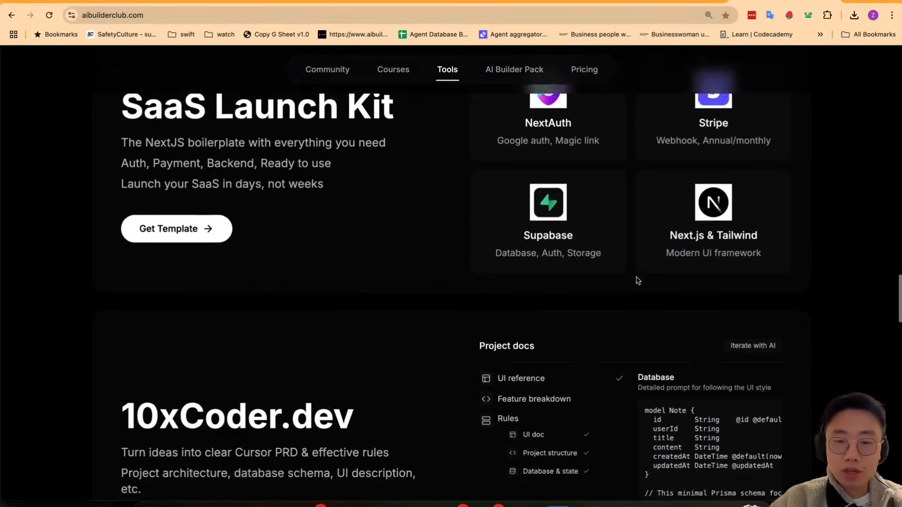
{"action": "scroll", "scroll_direction": "down", "scroll_amount": 3}
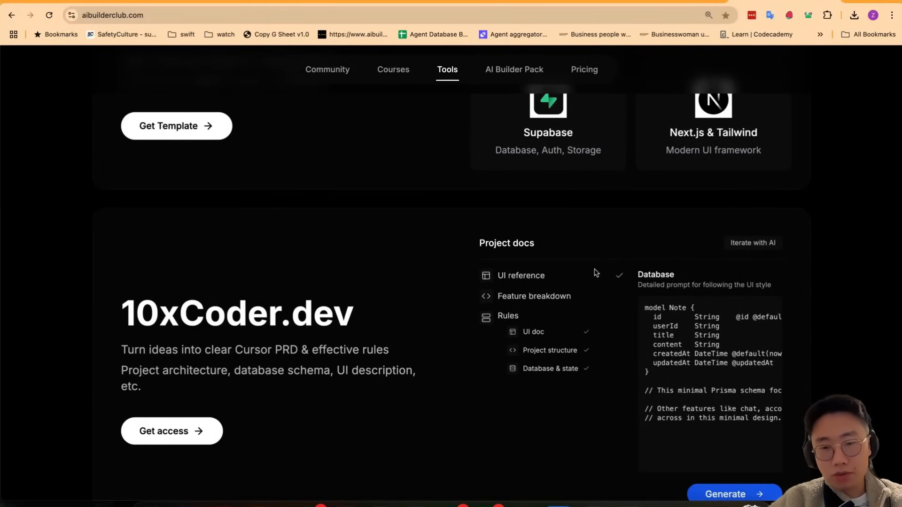
{"action": "left_click", "coordinate": [393, 68]}
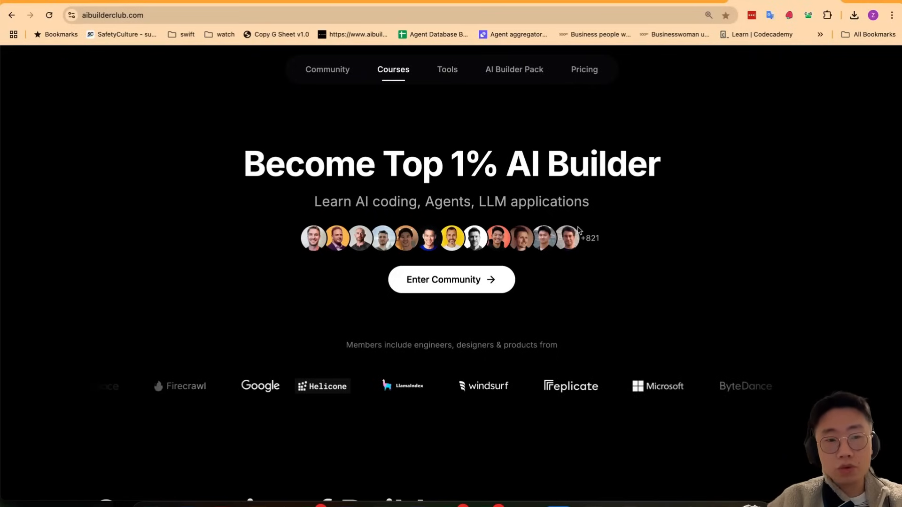